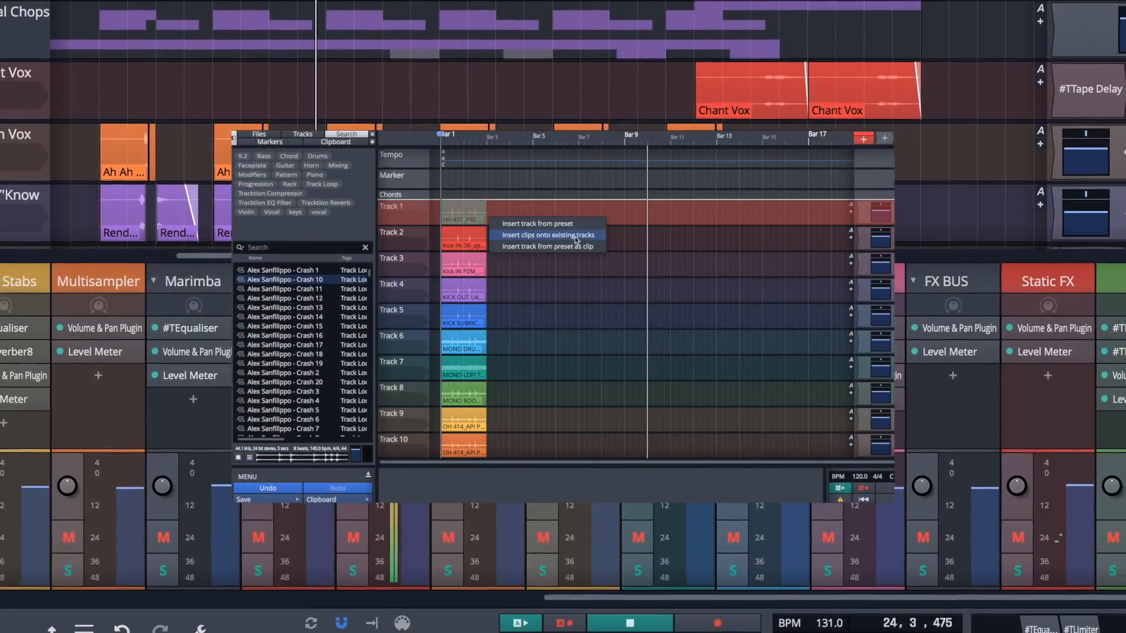
Step: Insert the drum loop preset's clips onto the existing tracks via 'Insert clips onto existing tracks'
{"action": "left_click", "coordinate": [546, 234]}
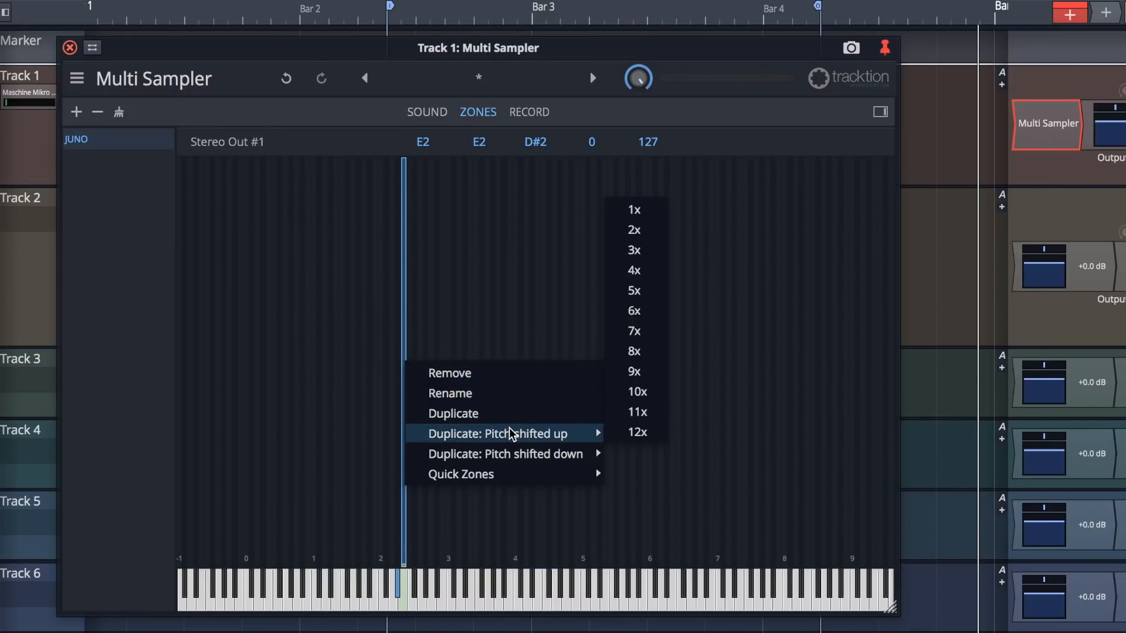
{"action": "mouse_move", "coordinate": [634, 290]}
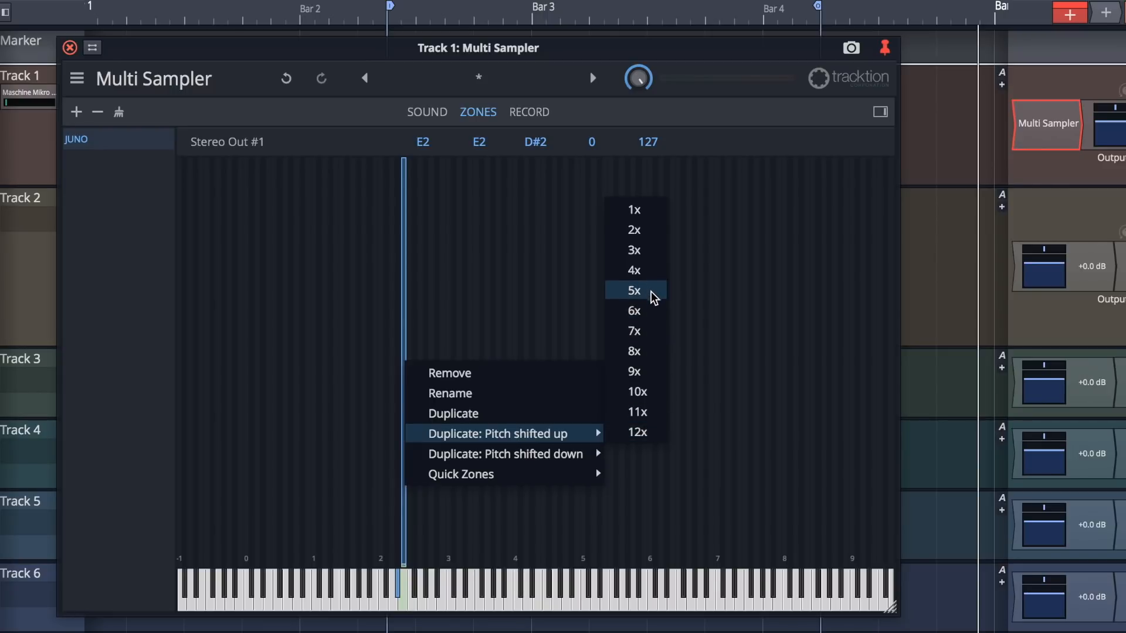
Step: Duplicate the Juno zone with 'Pitch shifted up > 5x' to create five higher copies
{"action": "left_click", "coordinate": [633, 291]}
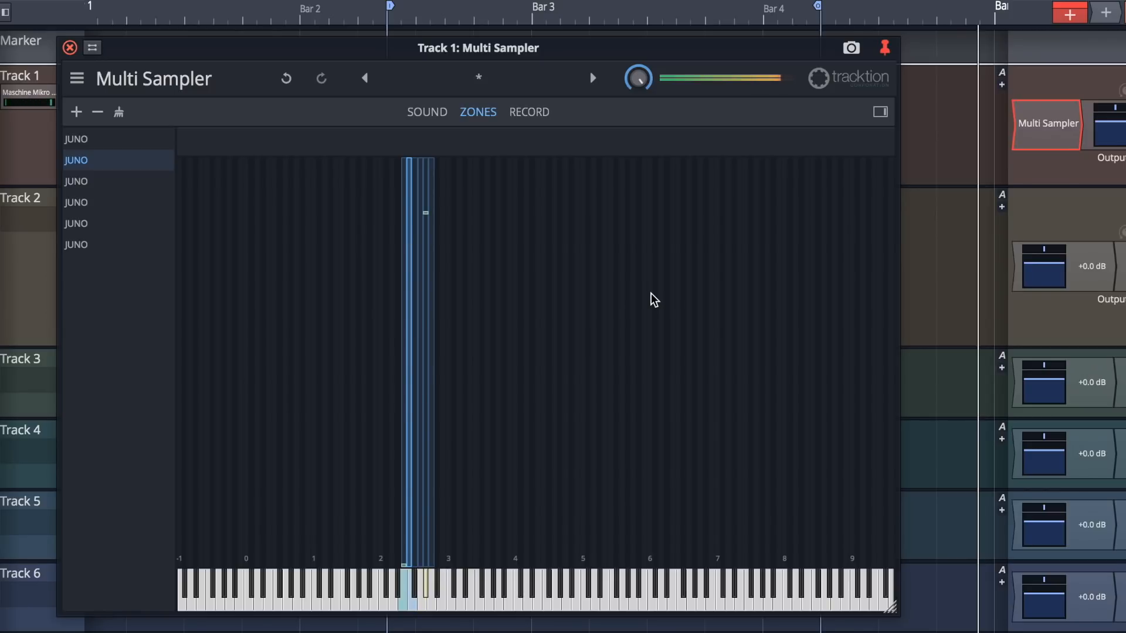
{"action": "mouse_move", "coordinate": [406, 300]}
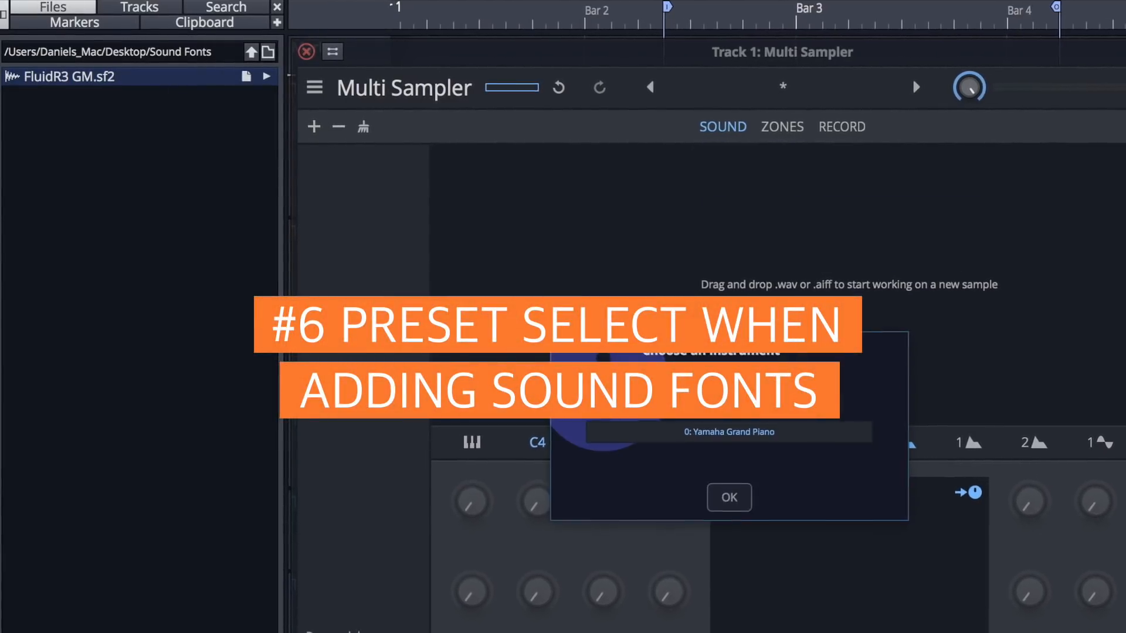
Step: Choose '0: Yamaha Grand Piano' from FluidR3 GM.sf2 and confirm with OK
{"action": "left_click", "coordinate": [727, 432]}
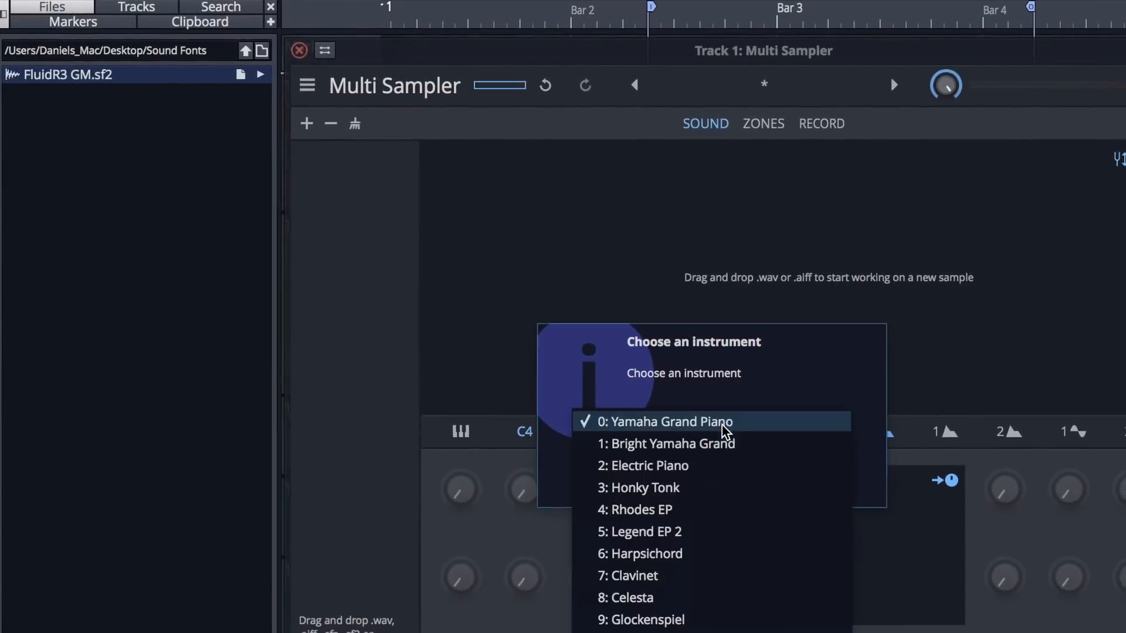
{"action": "mouse_move", "coordinate": [672, 473]}
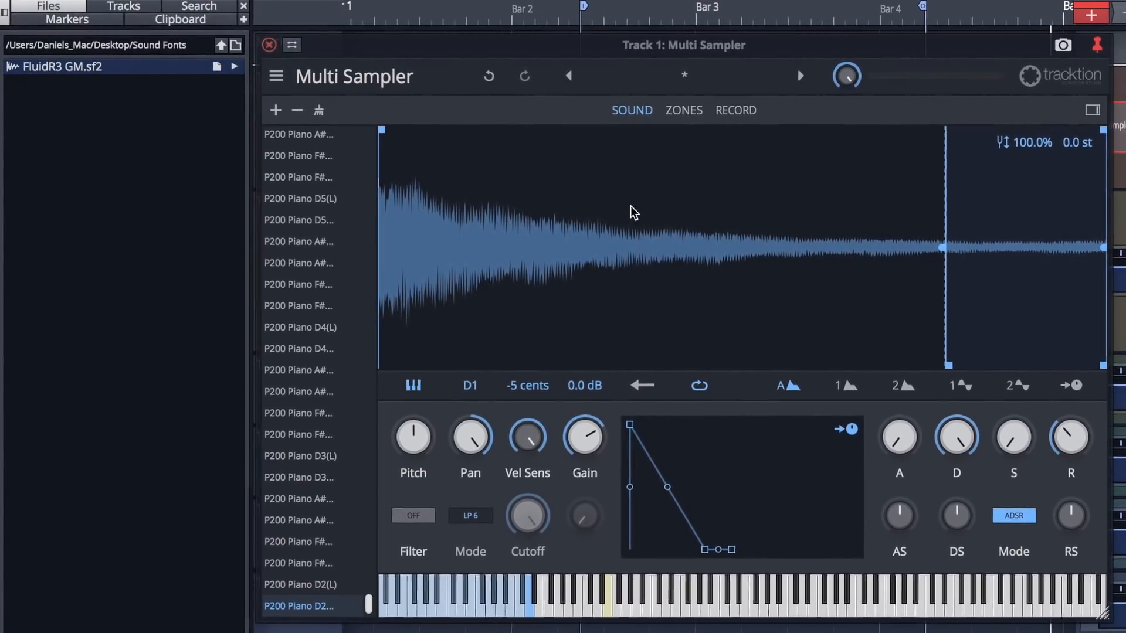
{"action": "left_click", "coordinate": [682, 110]}
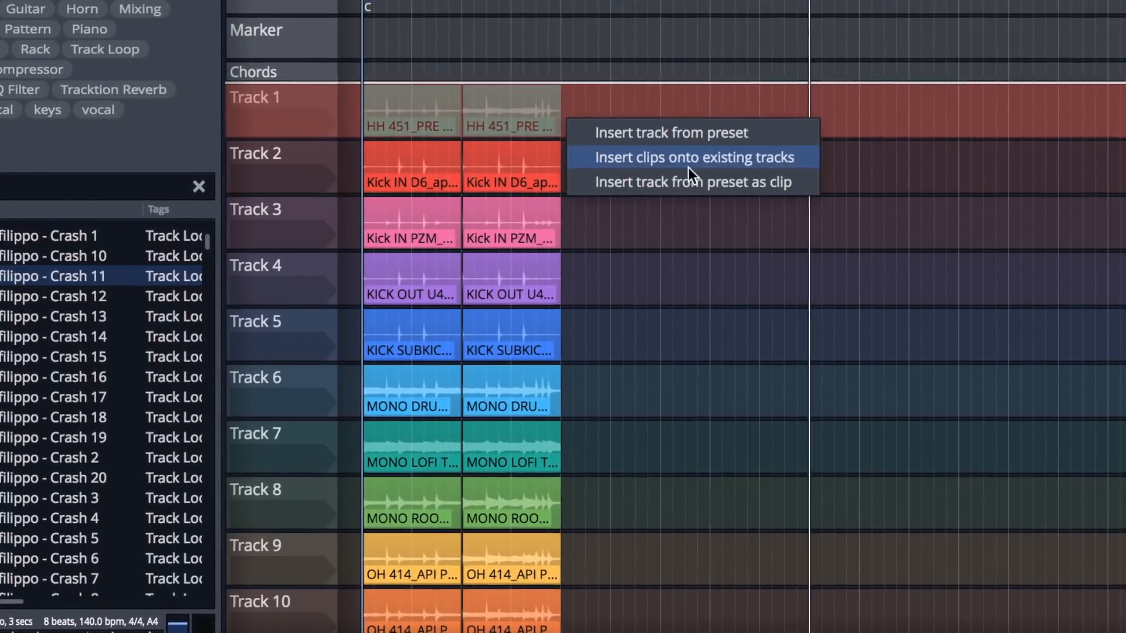
Step: Place the drum loop preset's clips onto the ten existing tracks without adding new ones
{"action": "left_click", "coordinate": [693, 157]}
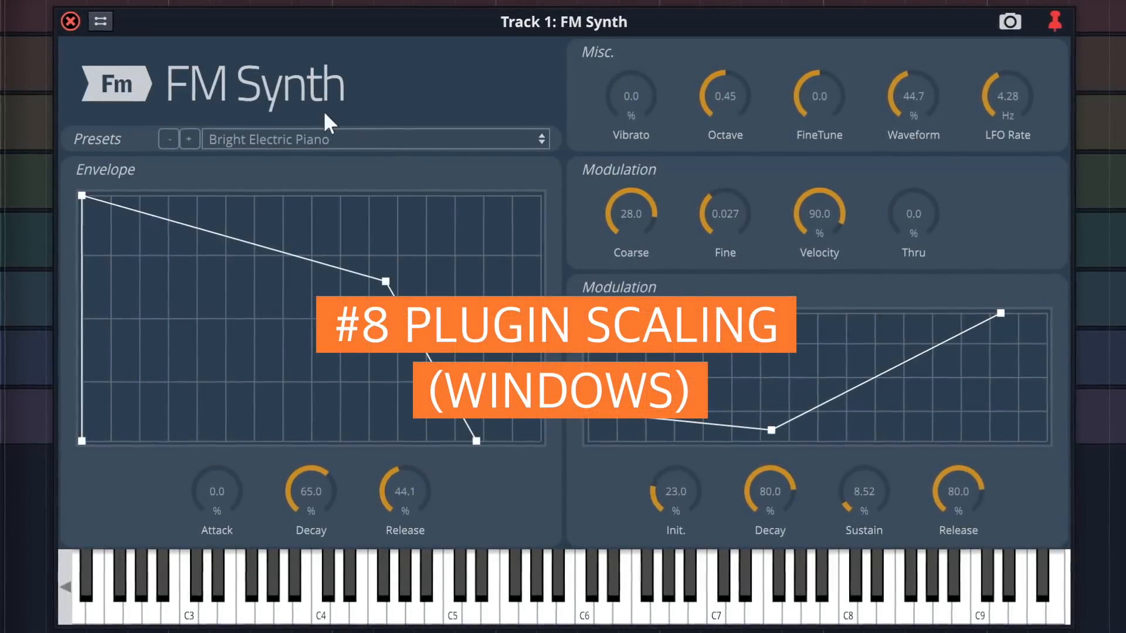
Step: Uncheck 'Enable DPI awareness' in the FM Synth window options, then recheck the menu
{"action": "left_click", "coordinate": [99, 21]}
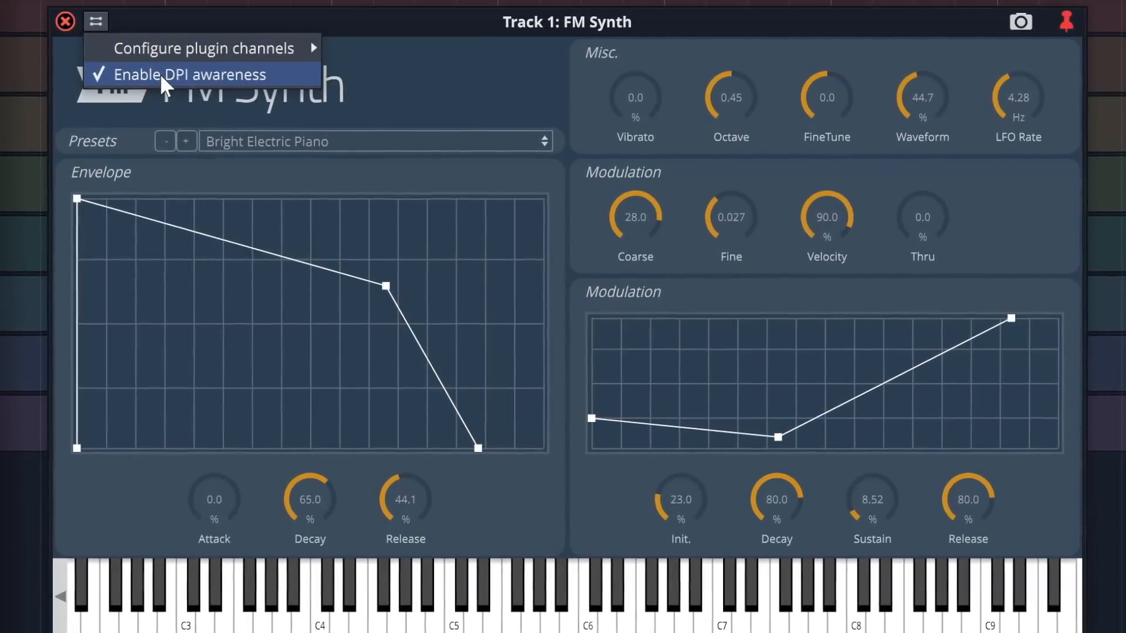
{"action": "left_click", "coordinate": [189, 75]}
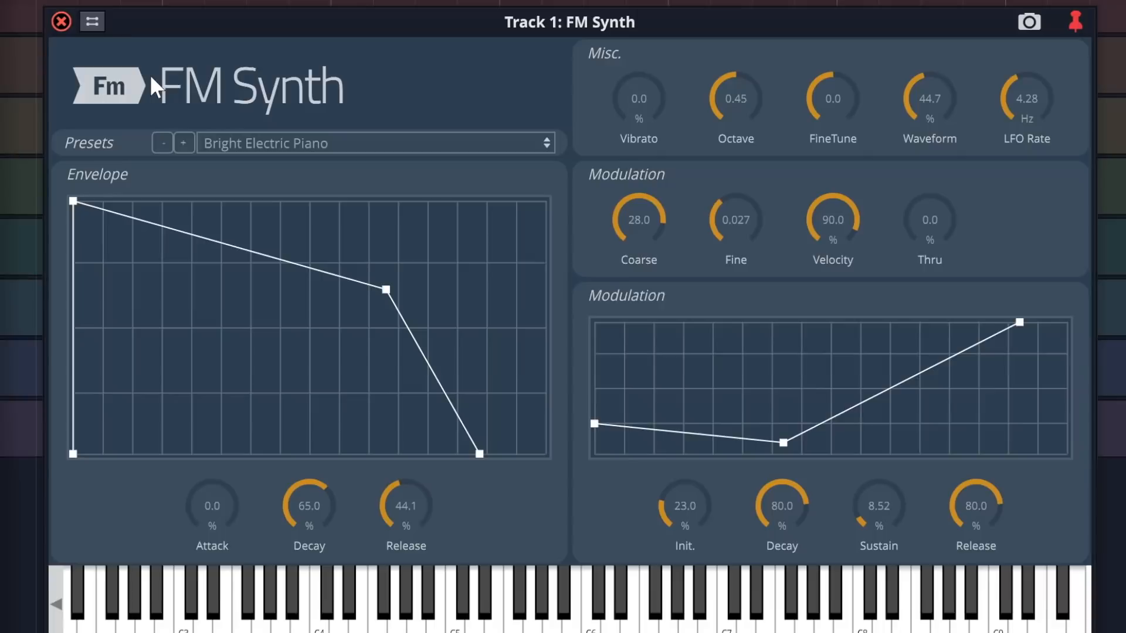
{"action": "left_click", "coordinate": [92, 21]}
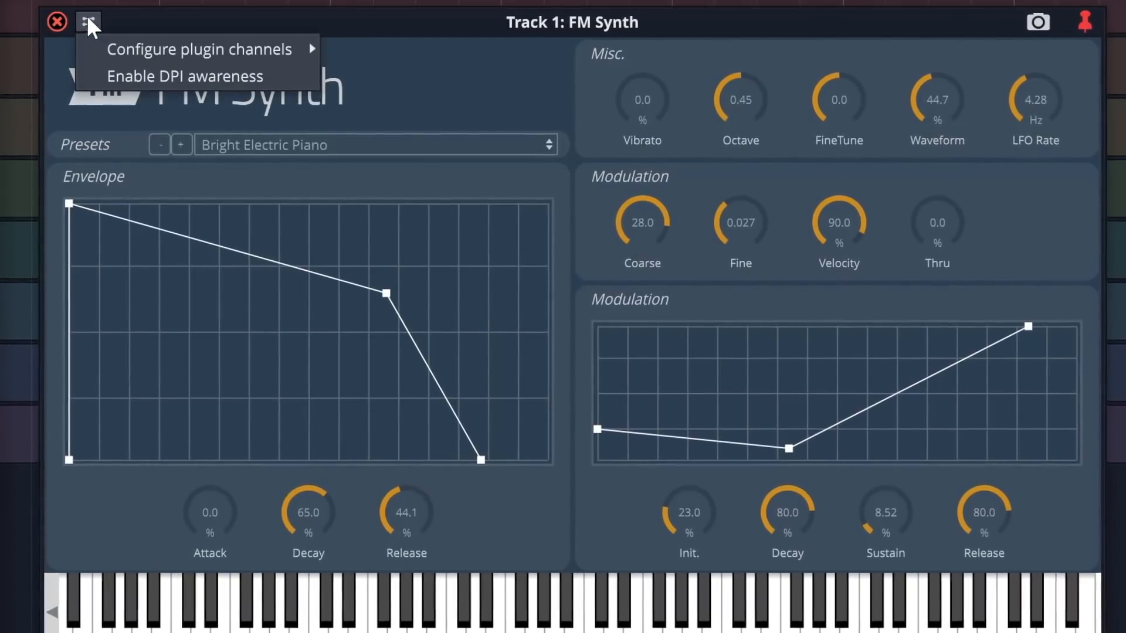
{"action": "mouse_move", "coordinate": [184, 77]}
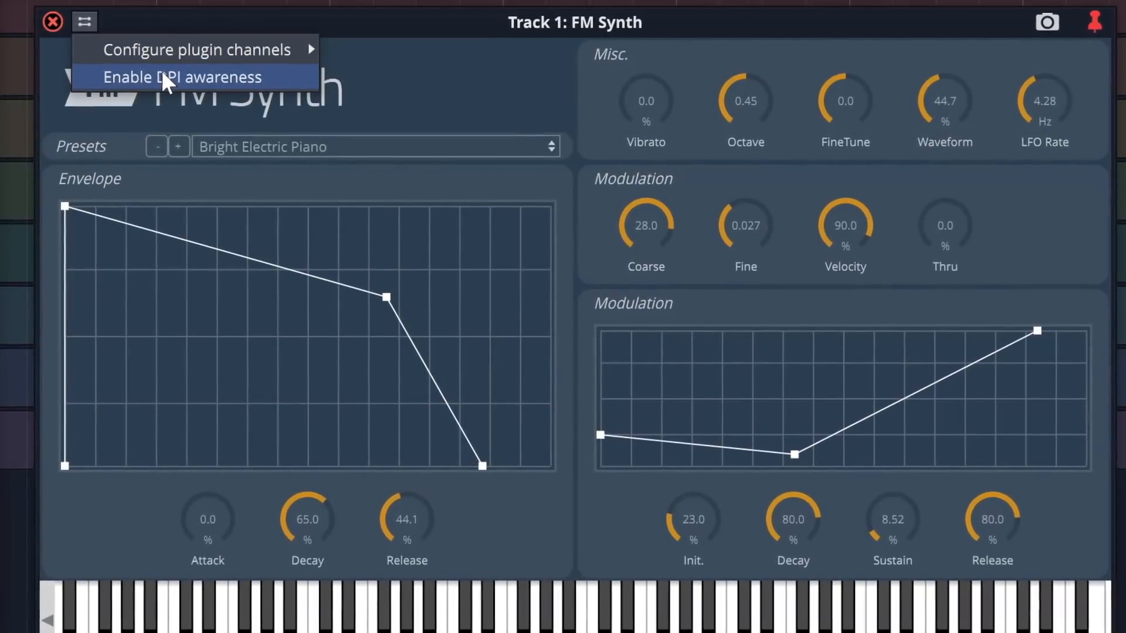